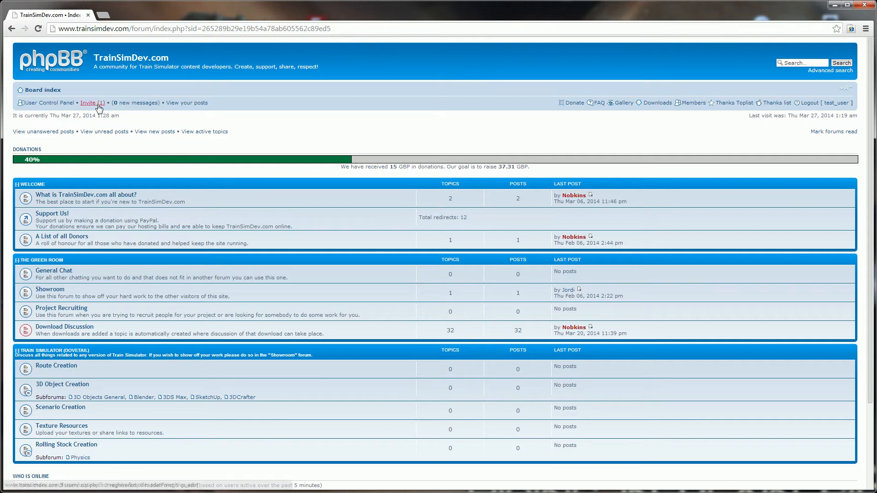
# - Go from the Invite (1) header link to the Send invitation form in the control panel
pyautogui.click(92, 103)
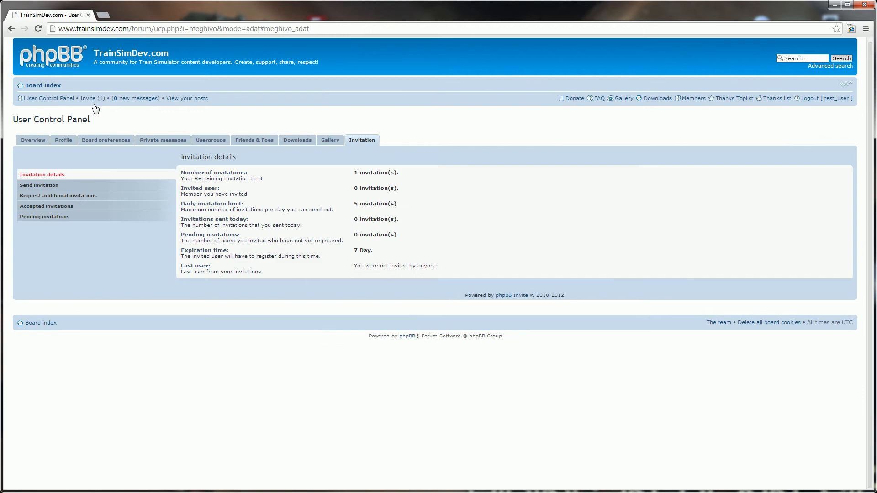
pyautogui.click(39, 186)
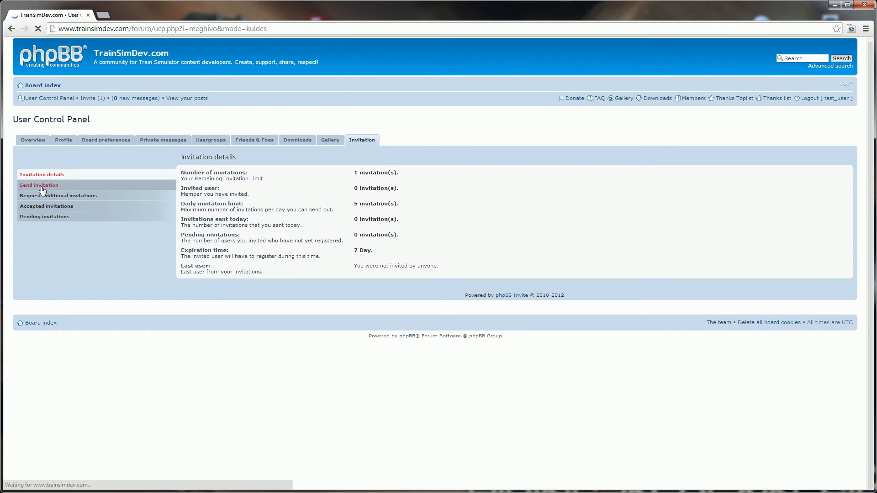
pyautogui.click(39, 185)
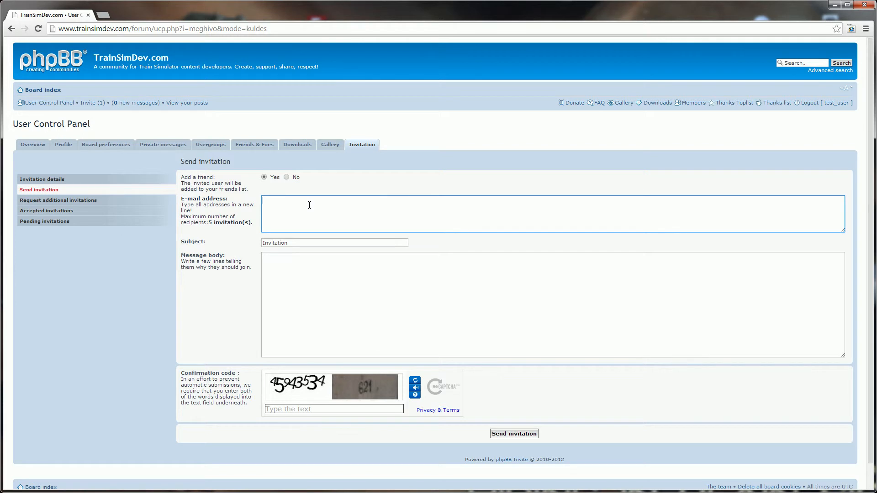
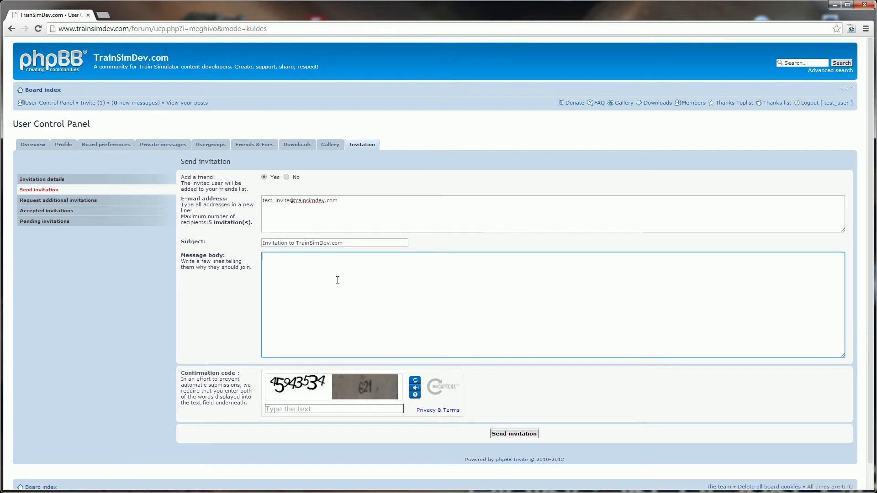
pyautogui.write('Come')
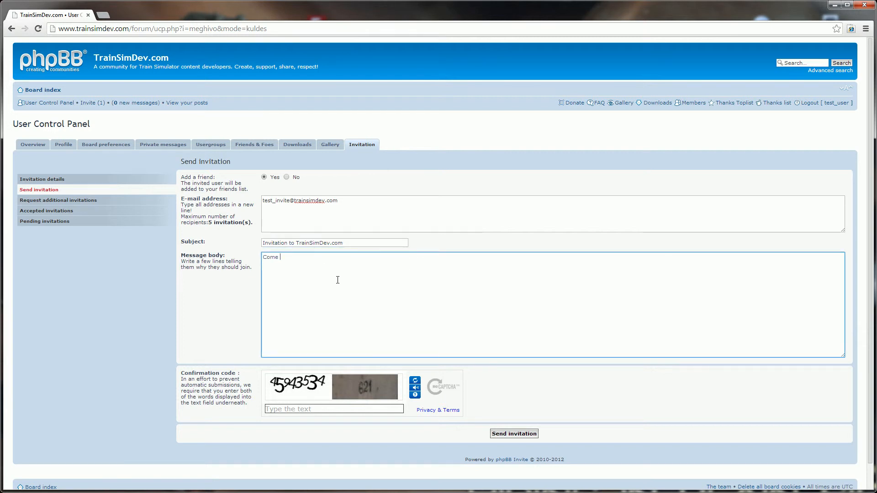
pyautogui.write('join the fun!')
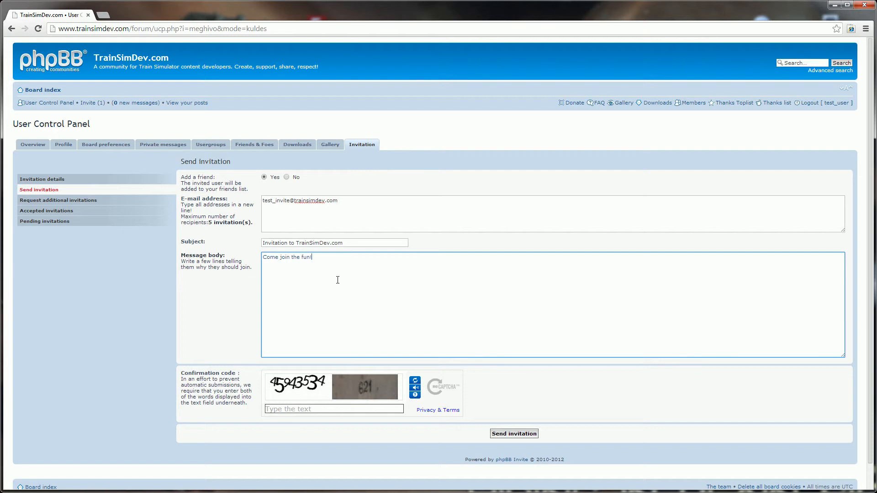
# - Fill the confirmation code field with the displayed words 459 and 621
pyautogui.click(334, 409)
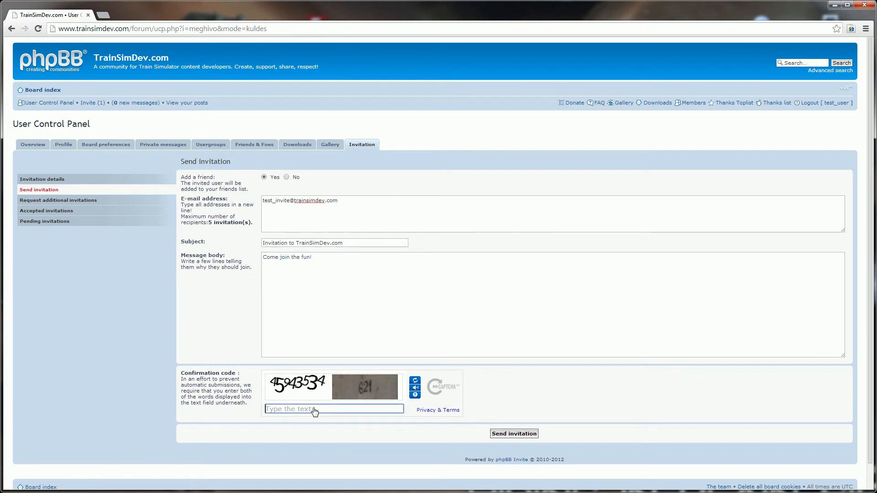
pyautogui.write('45943534')
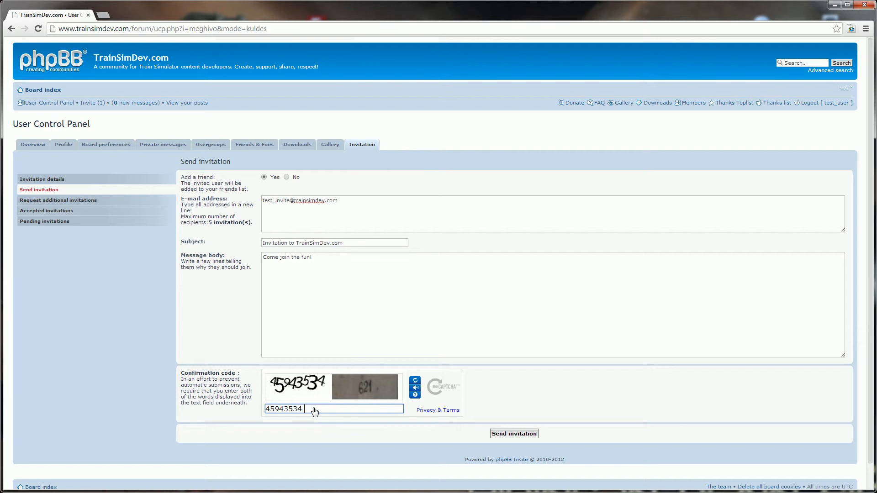
pyautogui.write('621')
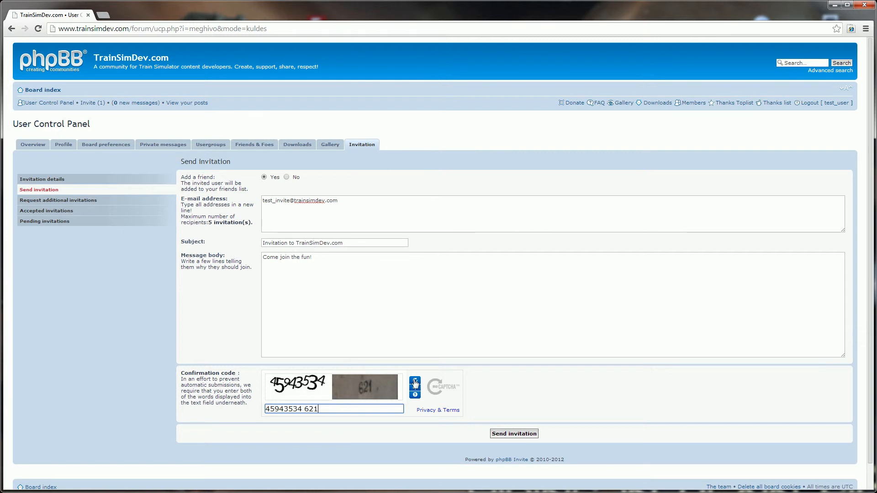
pyautogui.moveTo(391, 402)
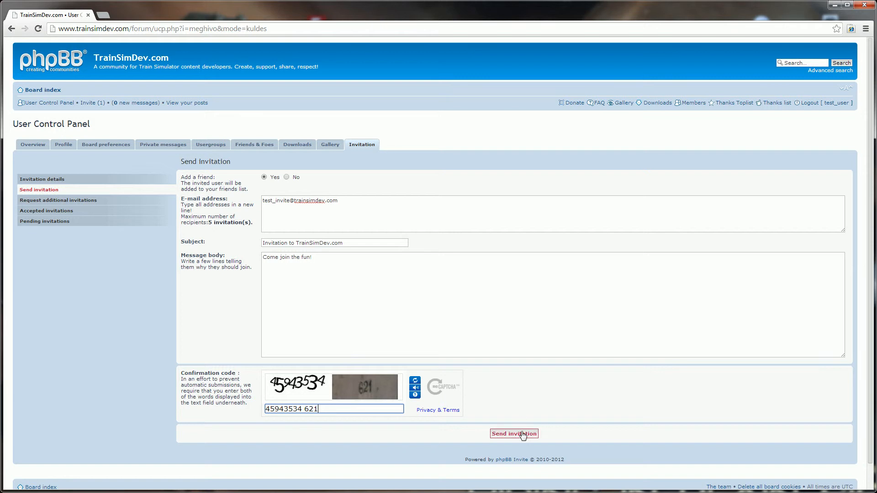
# - Send the invitation, leaving one pending and no remaining invitations
pyautogui.click(513, 433)
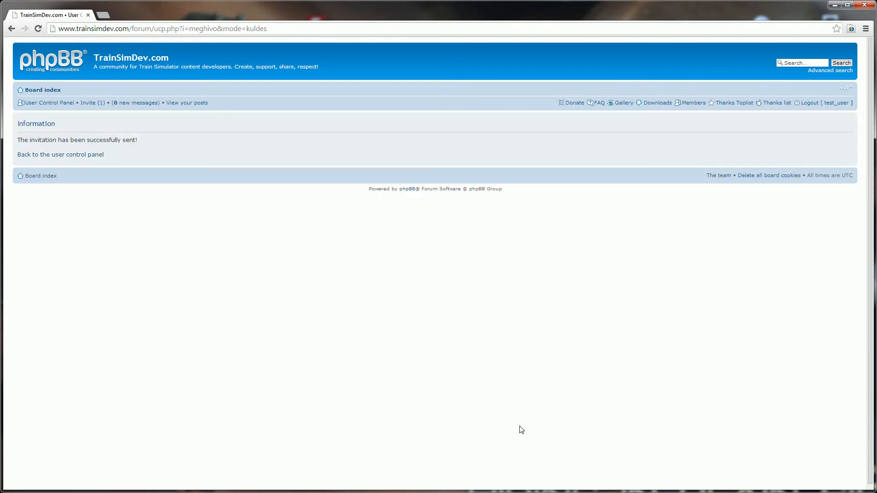
pyautogui.moveTo(77, 175)
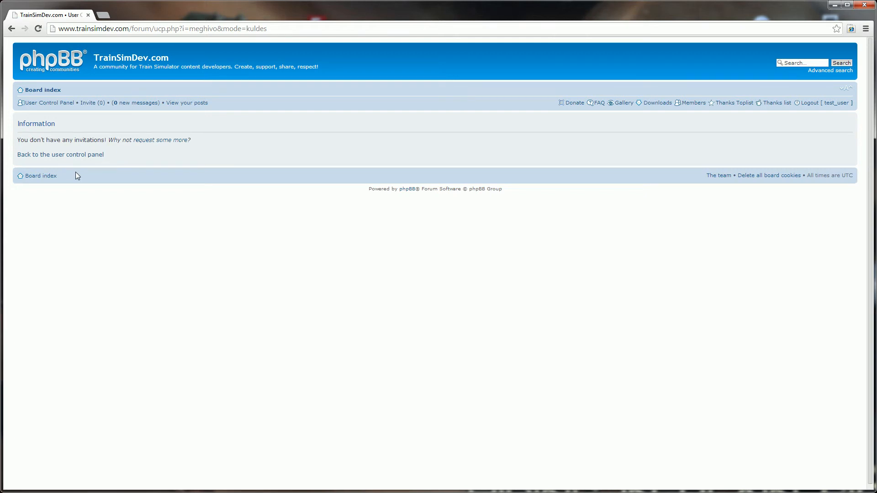
pyautogui.moveTo(62, 162)
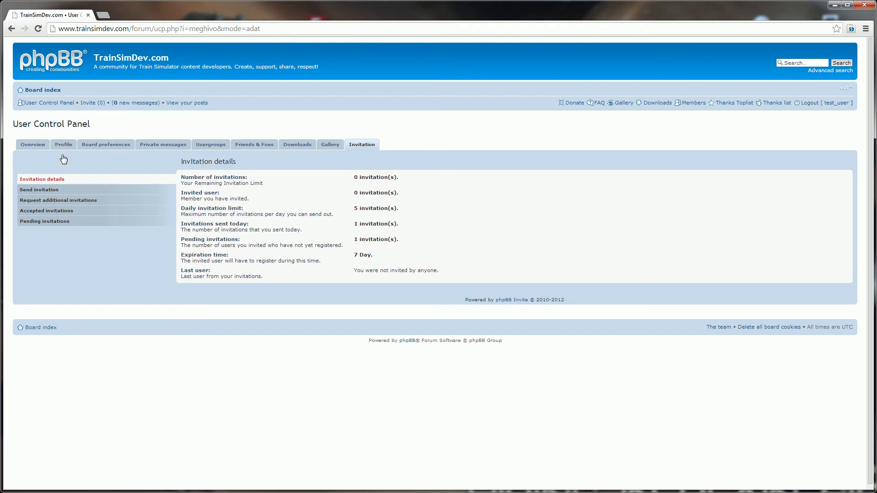
pyautogui.click(44, 221)
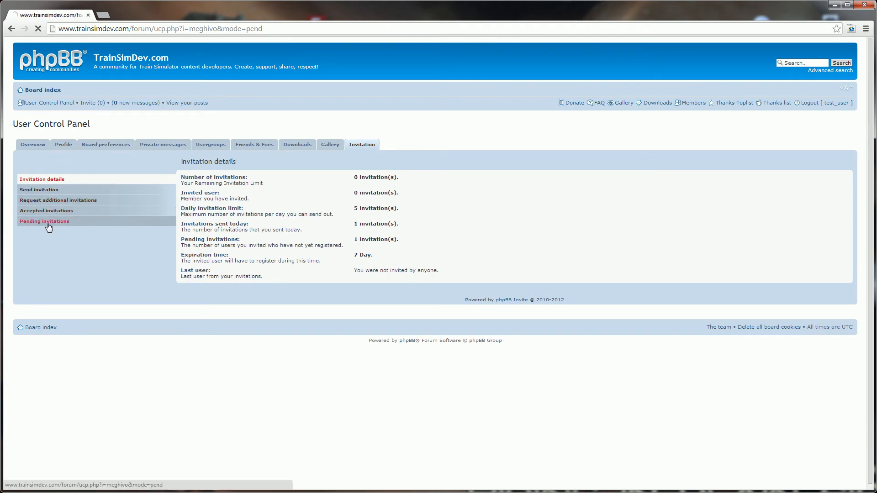
pyautogui.click(44, 221)
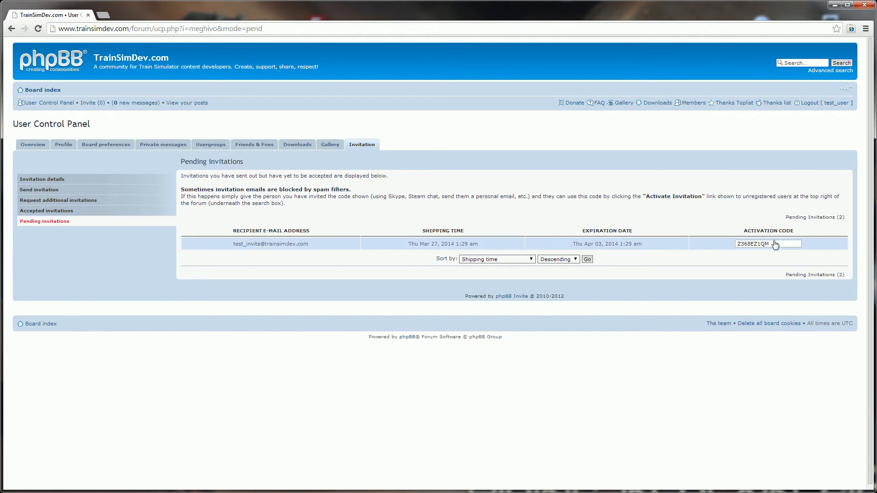
pyautogui.tripleClick(767, 243)
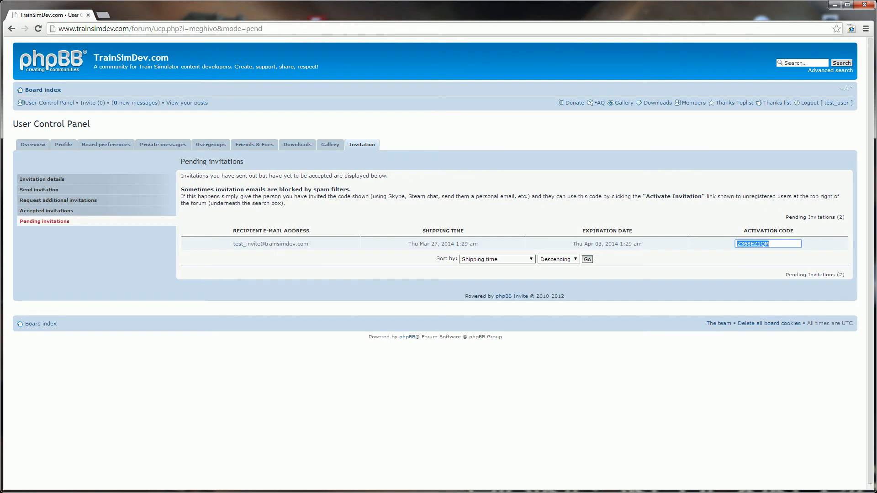
pyautogui.click(134, 14)
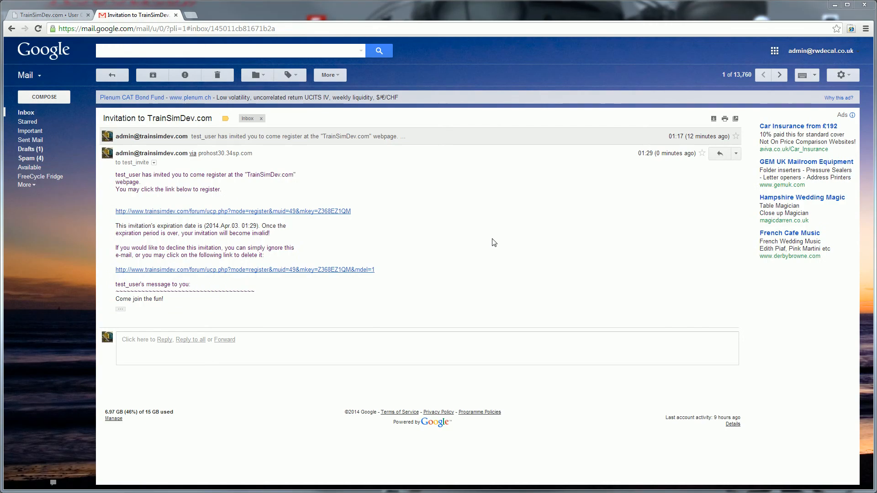
pyautogui.moveTo(323, 211)
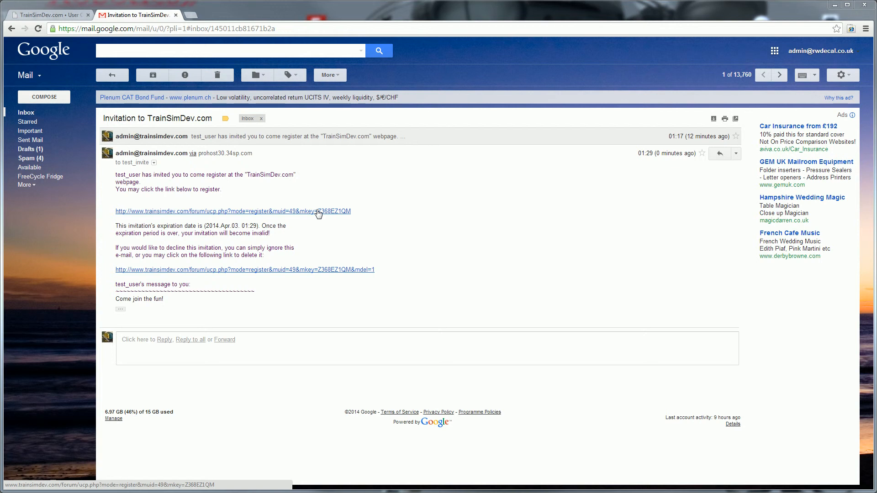
pyautogui.moveTo(361, 224)
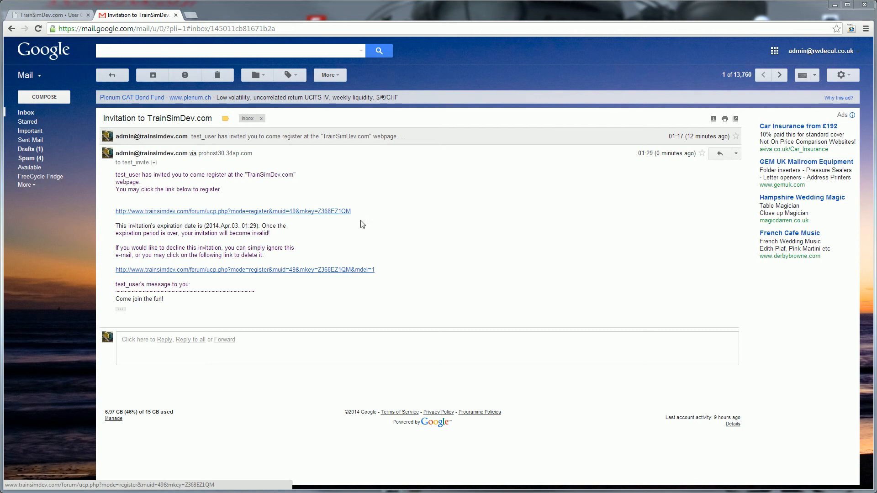
pyautogui.moveTo(281, 273)
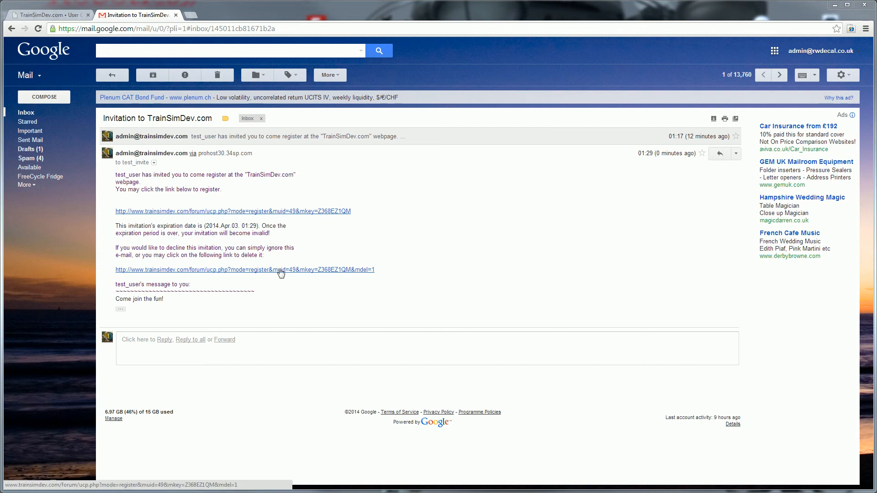
pyautogui.moveTo(292, 276)
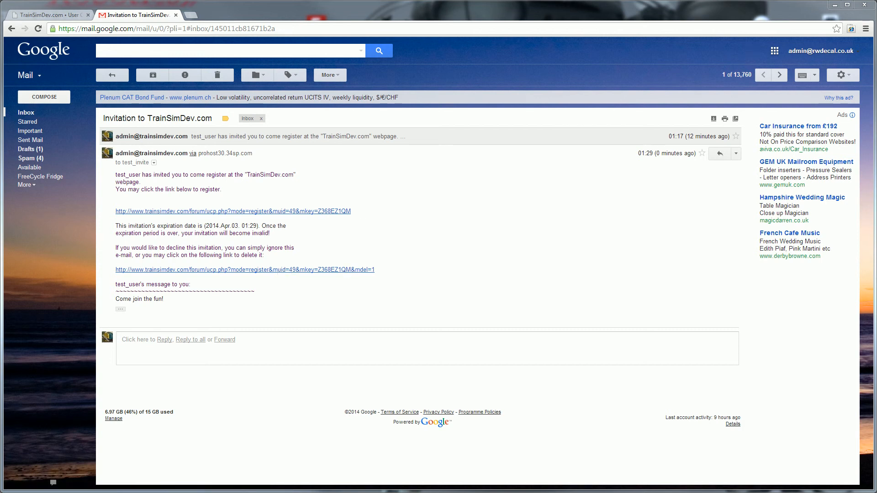
pyautogui.moveTo(372, 231)
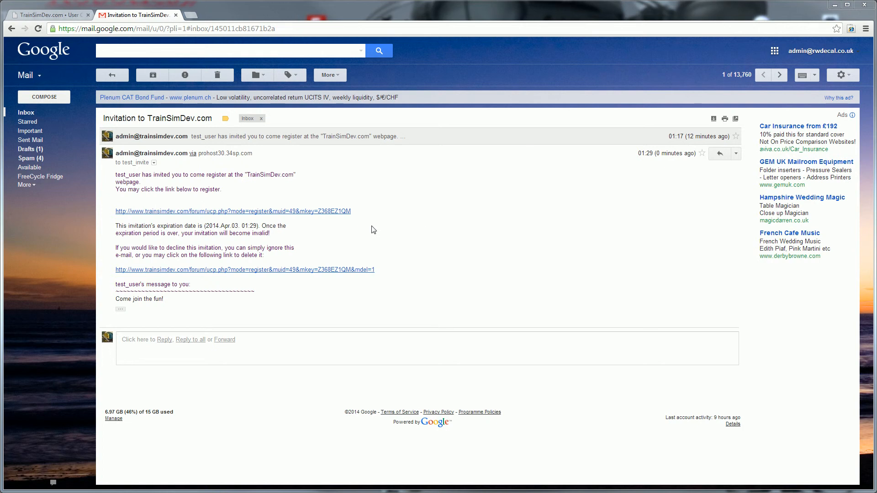
pyautogui.click(48, 15)
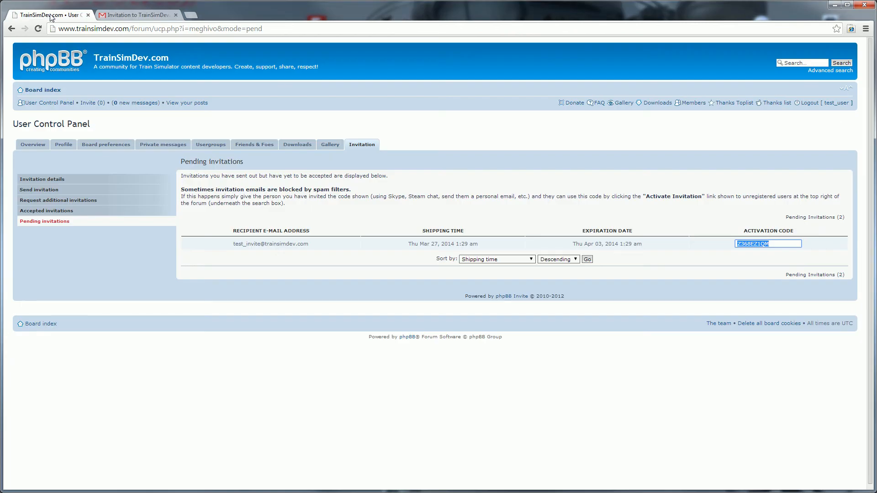
pyautogui.moveTo(693, 235)
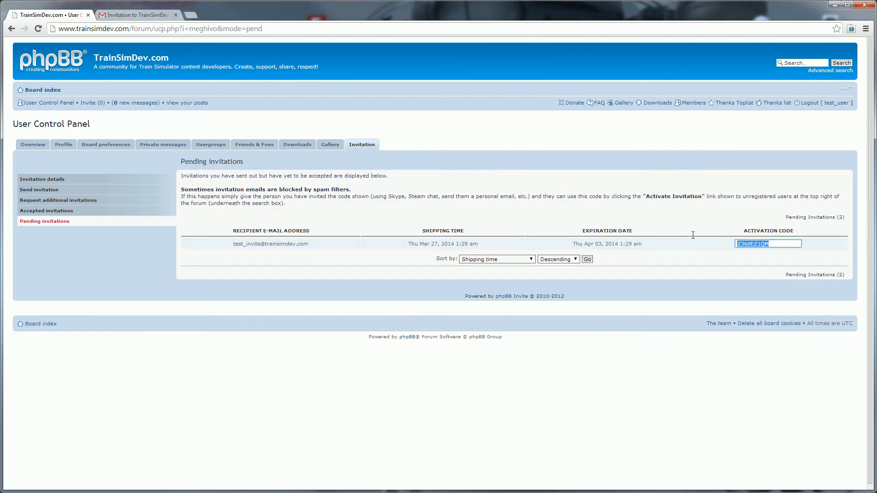
pyautogui.moveTo(691, 241)
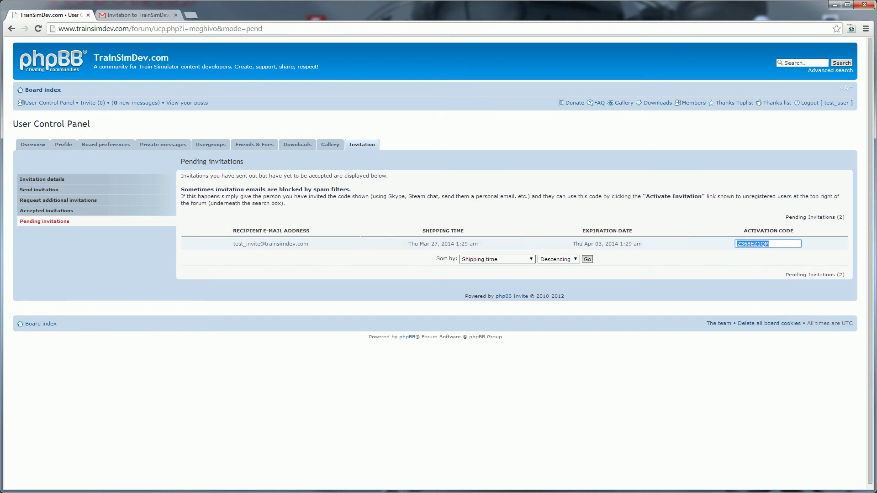
# - Log out of the forum and return to the board index as a guest
pyautogui.click(809, 103)
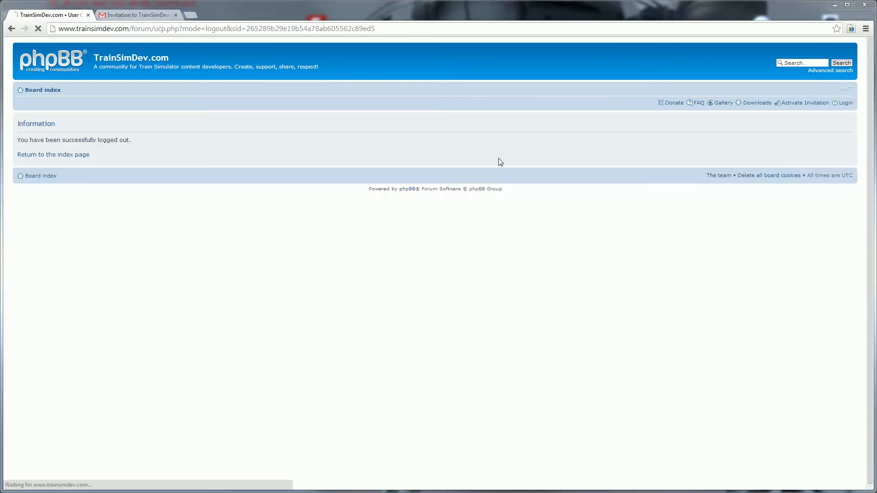
pyautogui.click(53, 154)
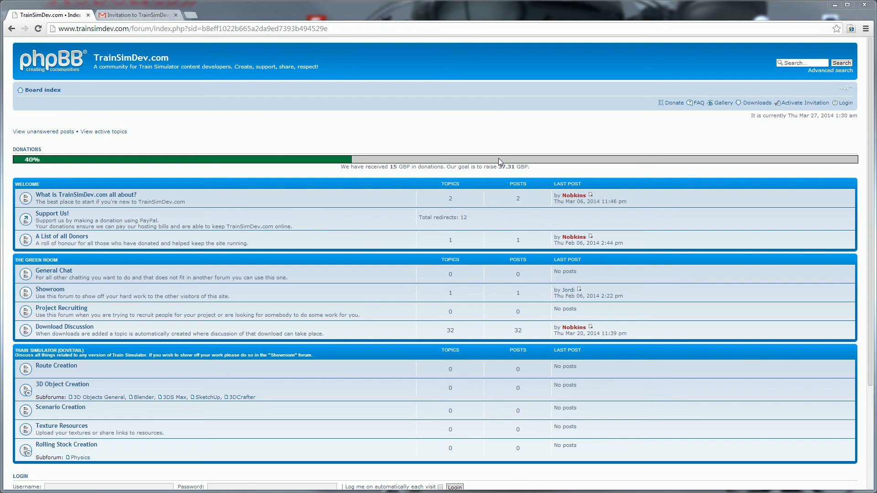
pyautogui.moveTo(799, 141)
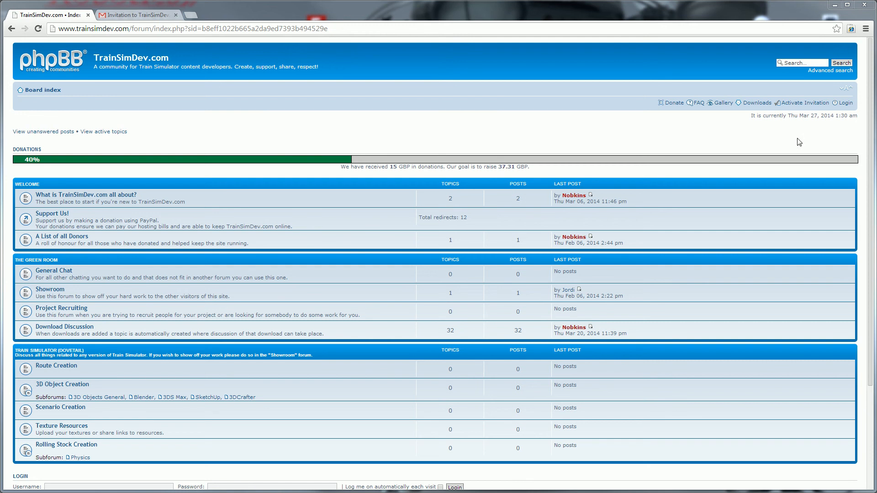
pyautogui.moveTo(805, 103)
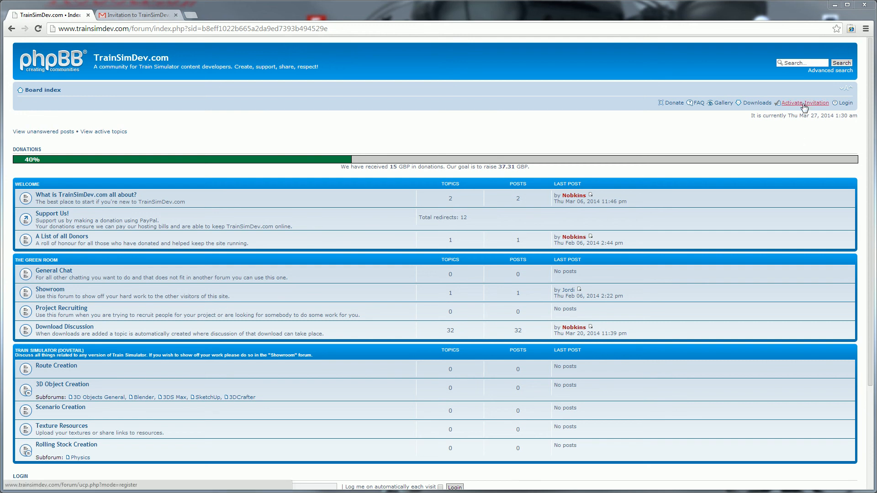
pyautogui.click(805, 103)
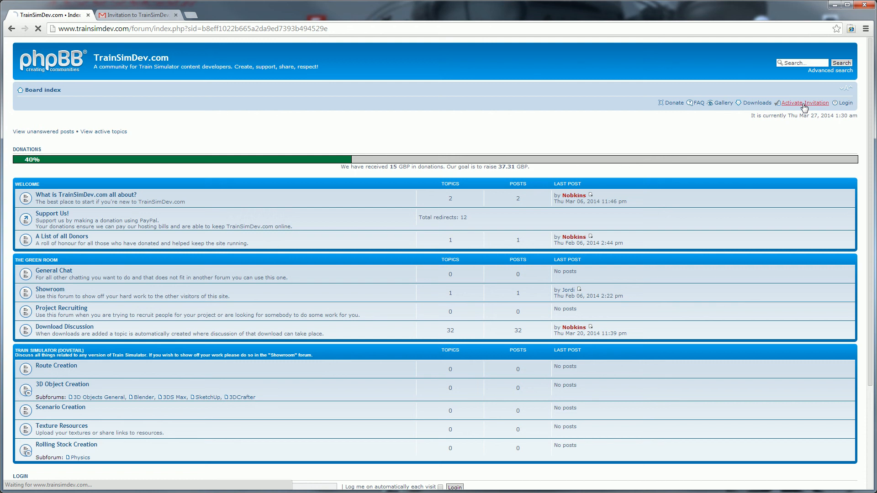
pyautogui.click(804, 103)
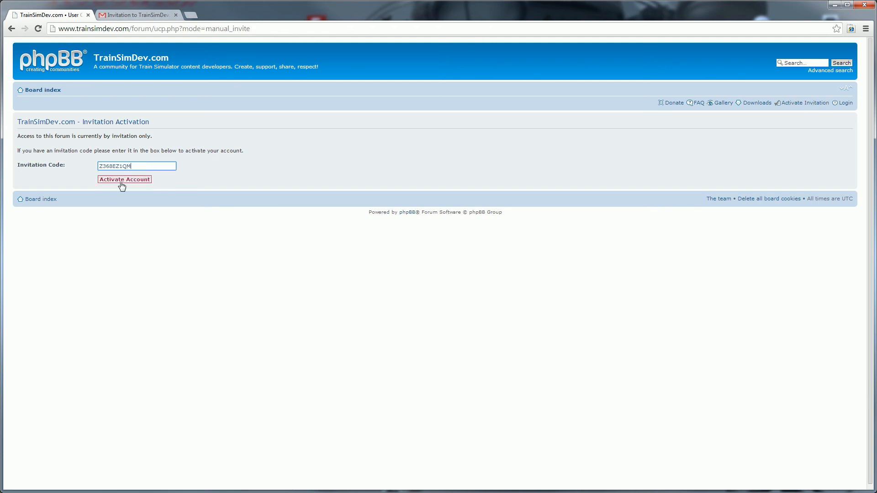
pyautogui.click(124, 179)
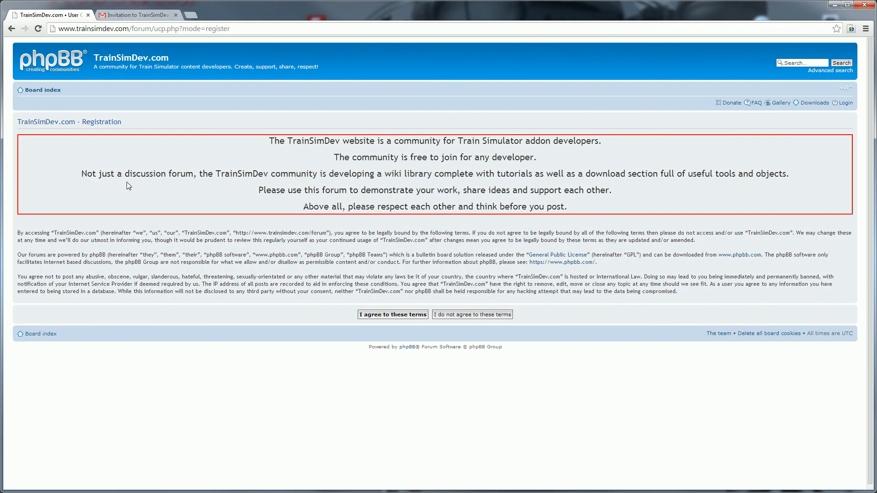
pyautogui.moveTo(361, 128)
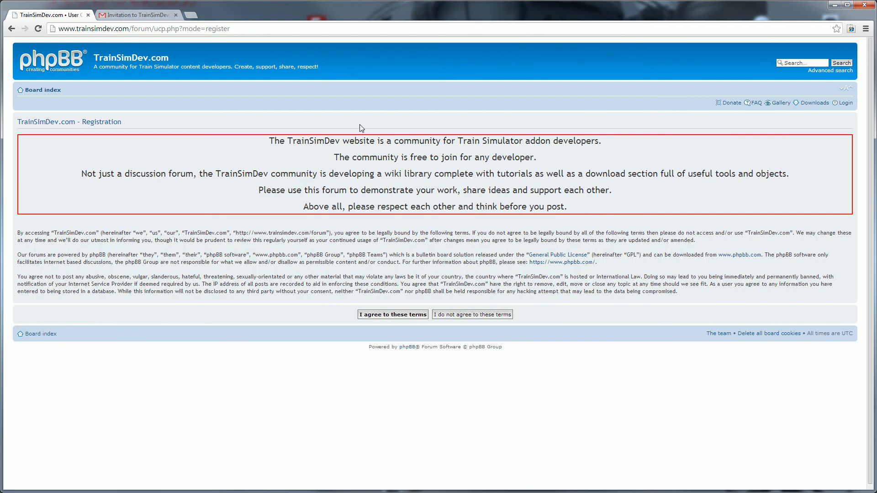
# - Agree to the forum terms and reach the registration form's Password field, email pre-filled
pyautogui.click(393, 313)
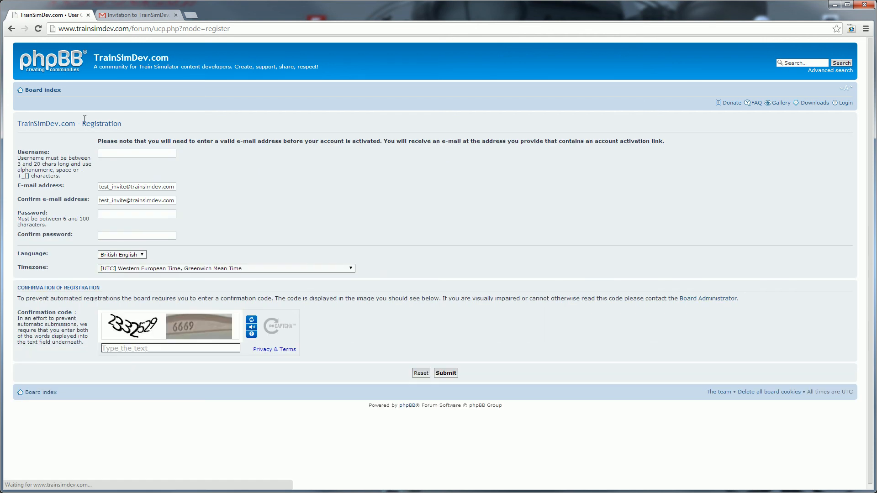
pyautogui.click(136, 200)
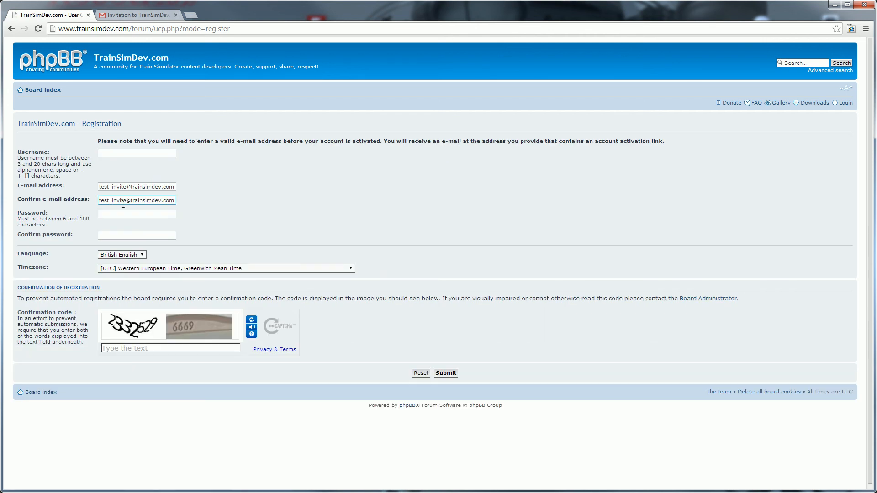
pyautogui.click(137, 214)
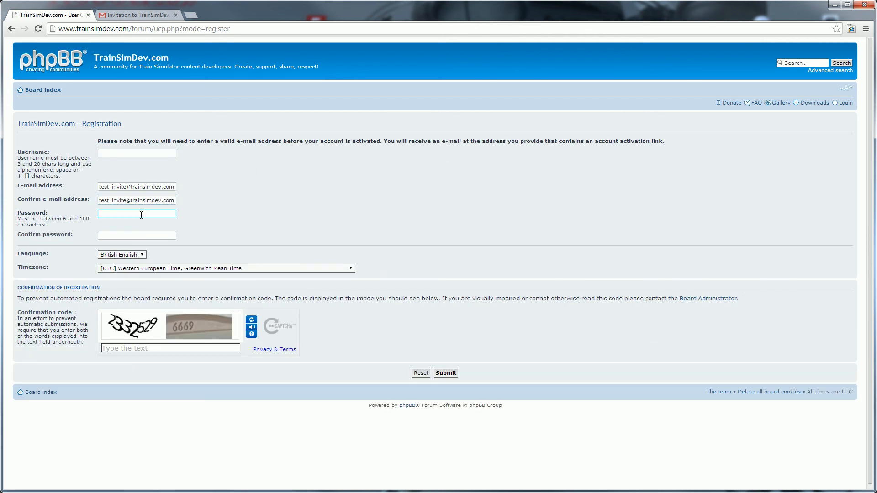